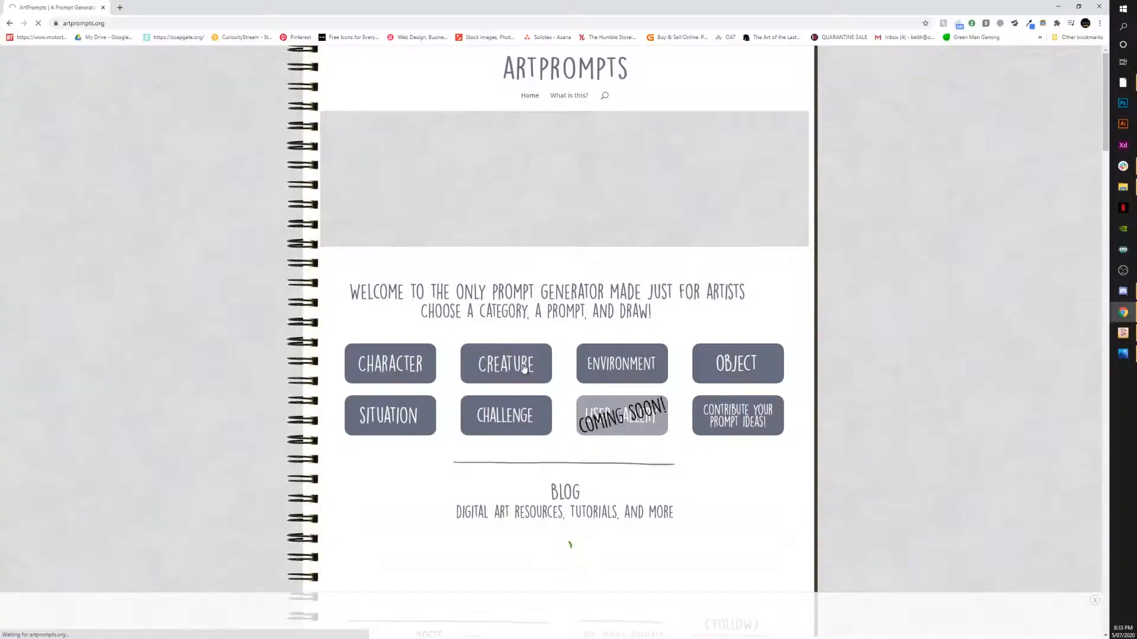
# Scroll the home feed and open the Numbskull skull-headed robot pin
pyautogui.click(505, 363)
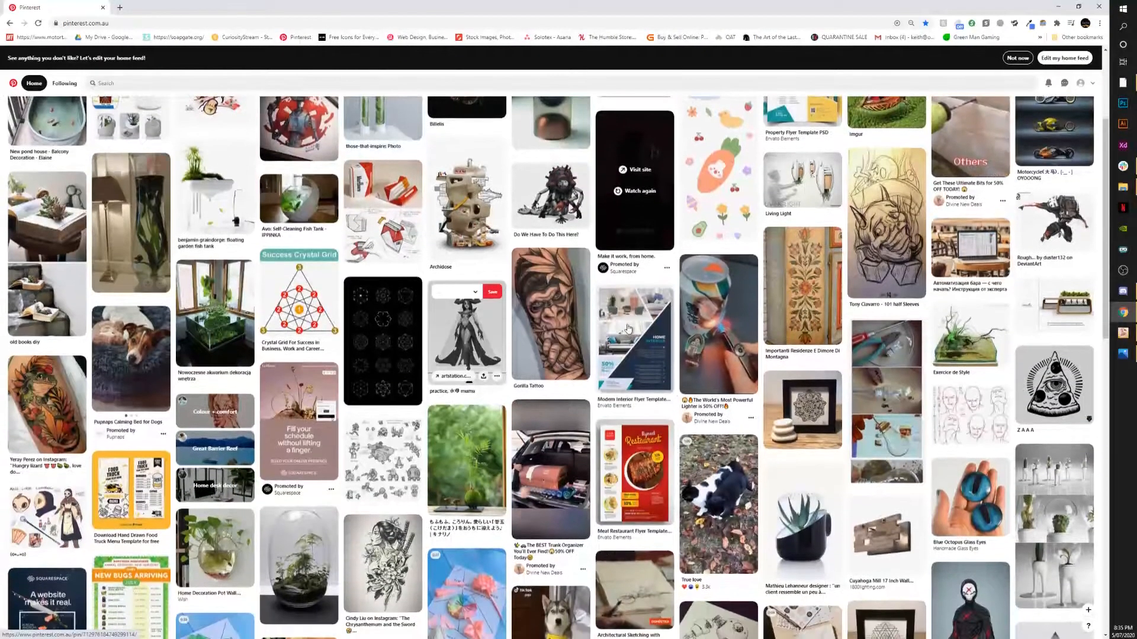
pyautogui.scroll(-3)
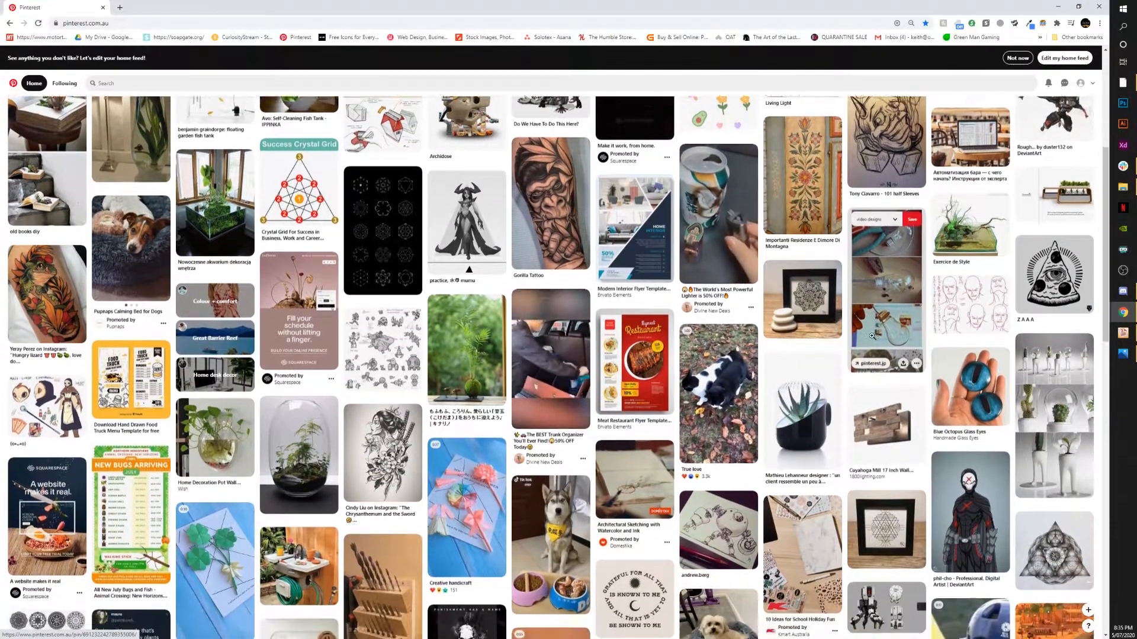
pyautogui.scroll(-3)
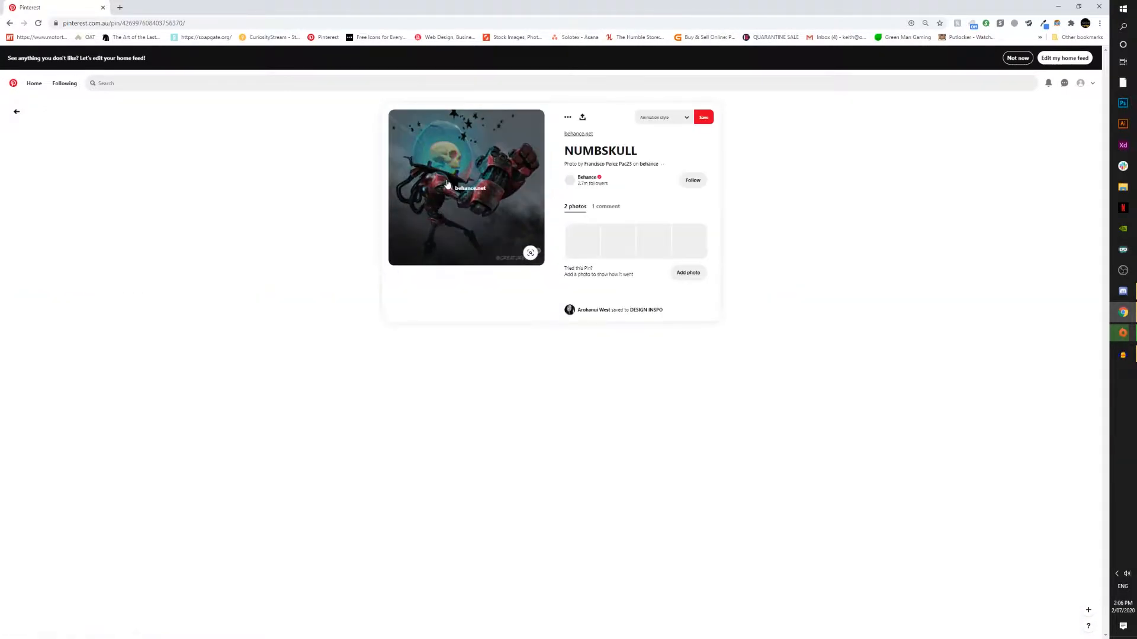
# Search Pinterest for "small robot concept art"
pyautogui.click(16, 112)
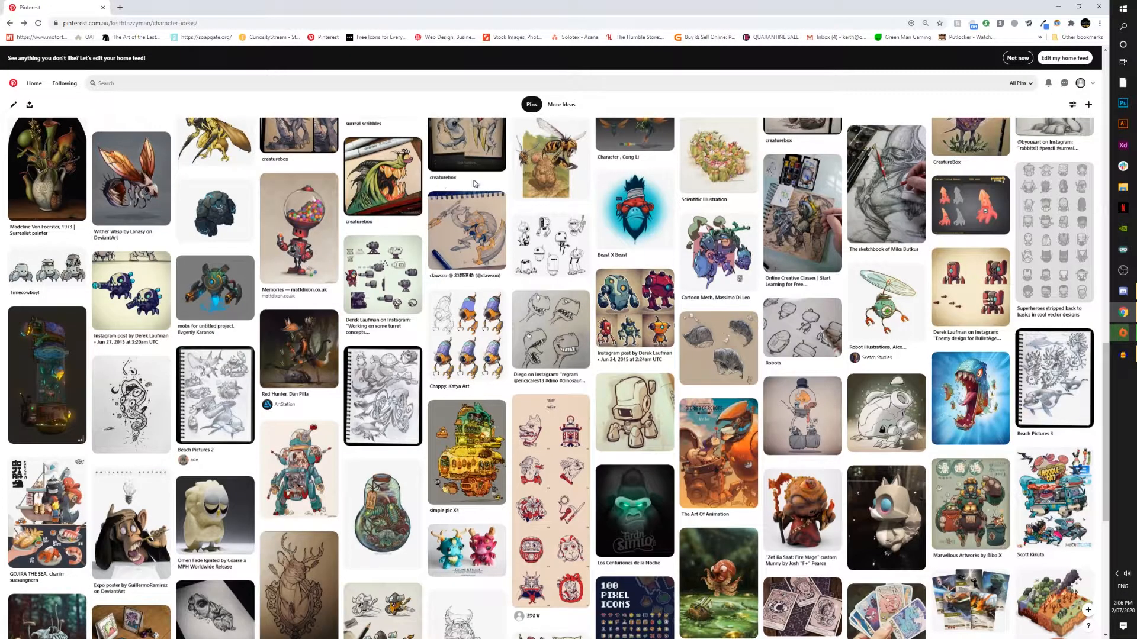
pyautogui.write('small robot concept art')
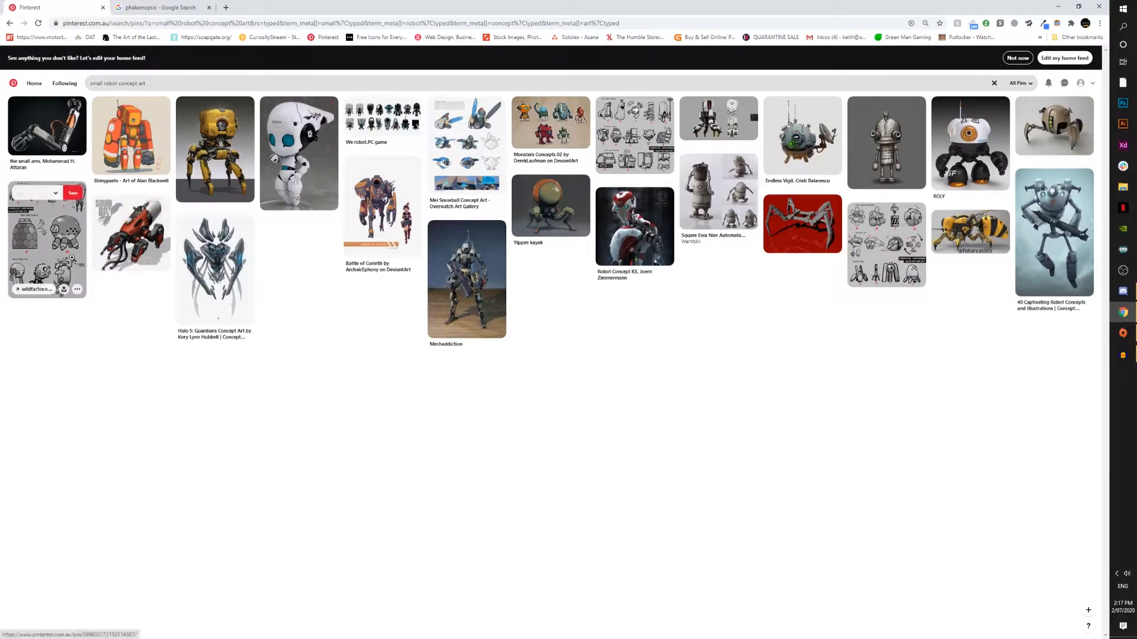
# Open the robot concept sheet pin and save it to the "video designs" board
pyautogui.click(46, 240)
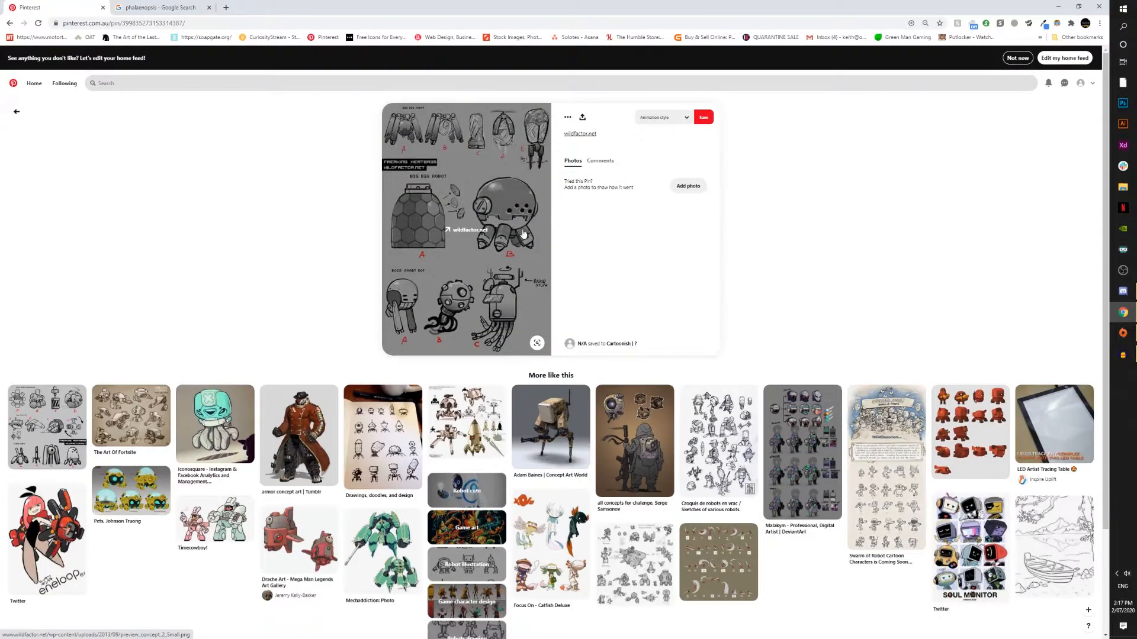
pyautogui.click(701, 116)
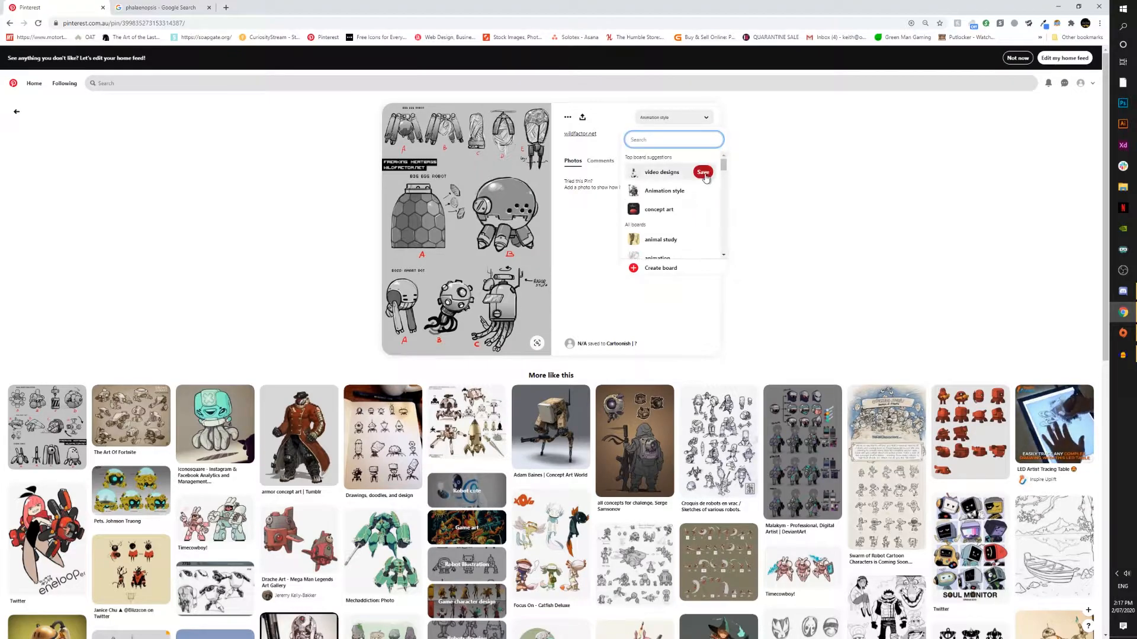
pyautogui.click(701, 171)
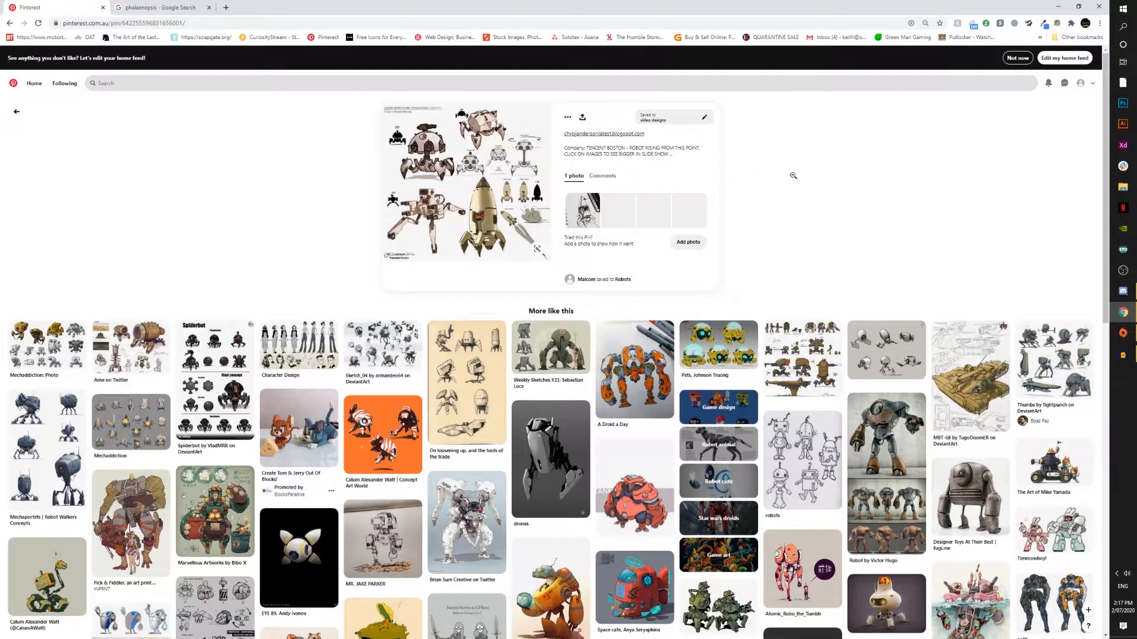
pyautogui.moveTo(783, 204)
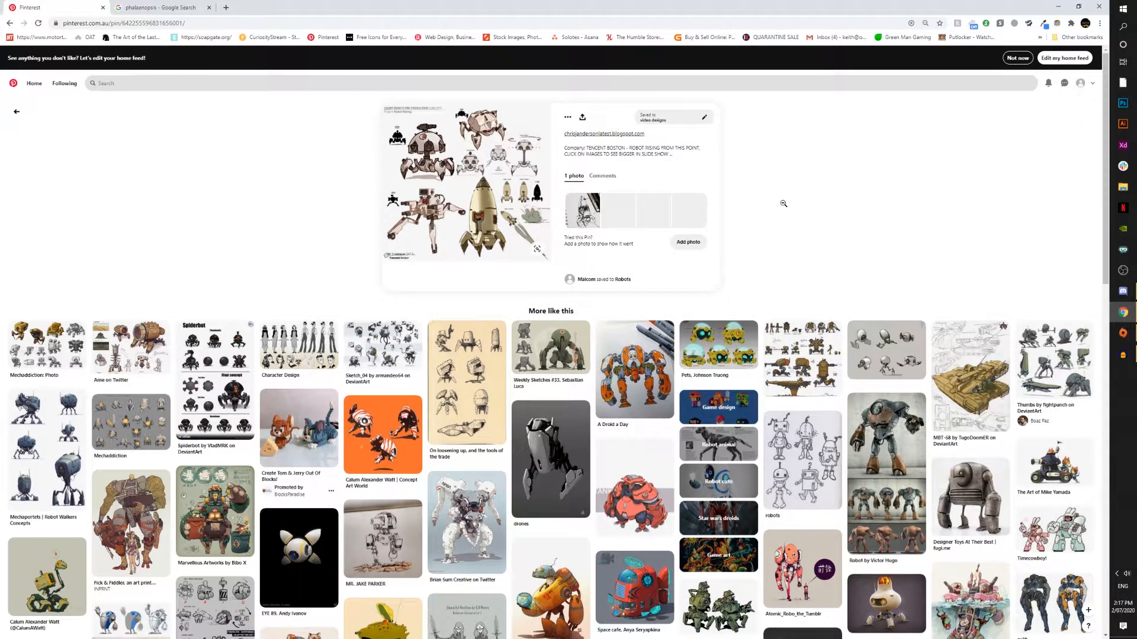